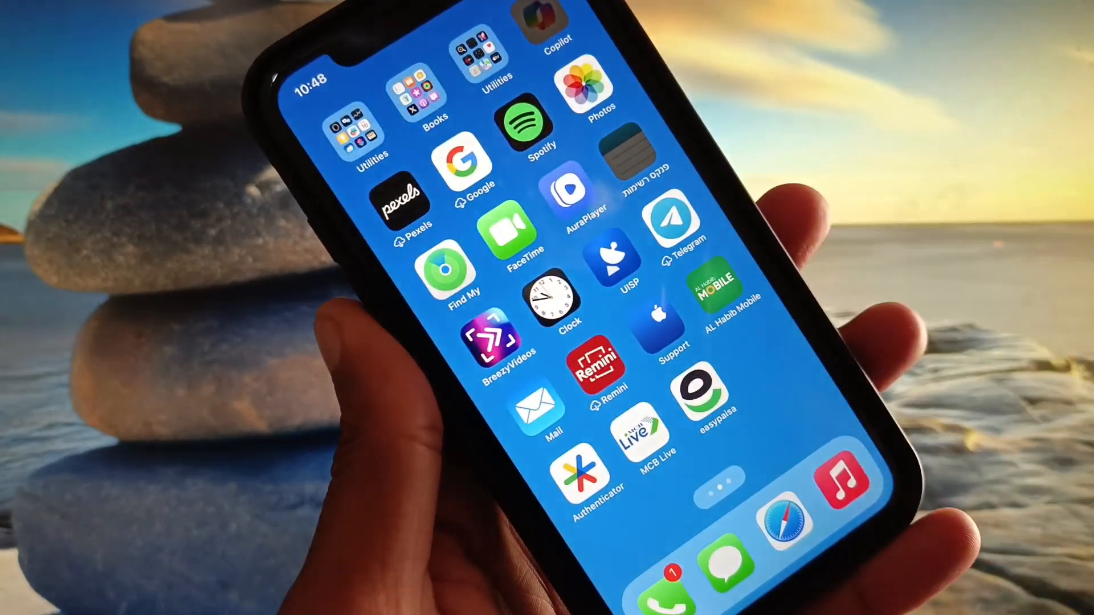
# Return to the first Home Screen page with the battery and clock widgets.
pyautogui.hscroll(-3)
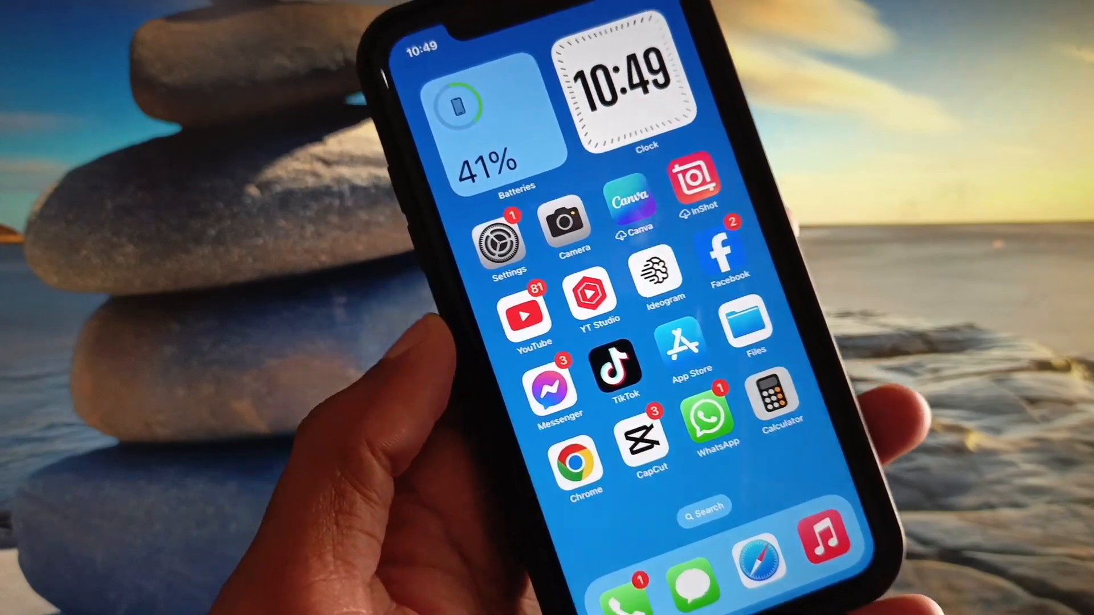
# Launch Settings, look through General, and return to the main settings list.
pyautogui.click(503, 243)
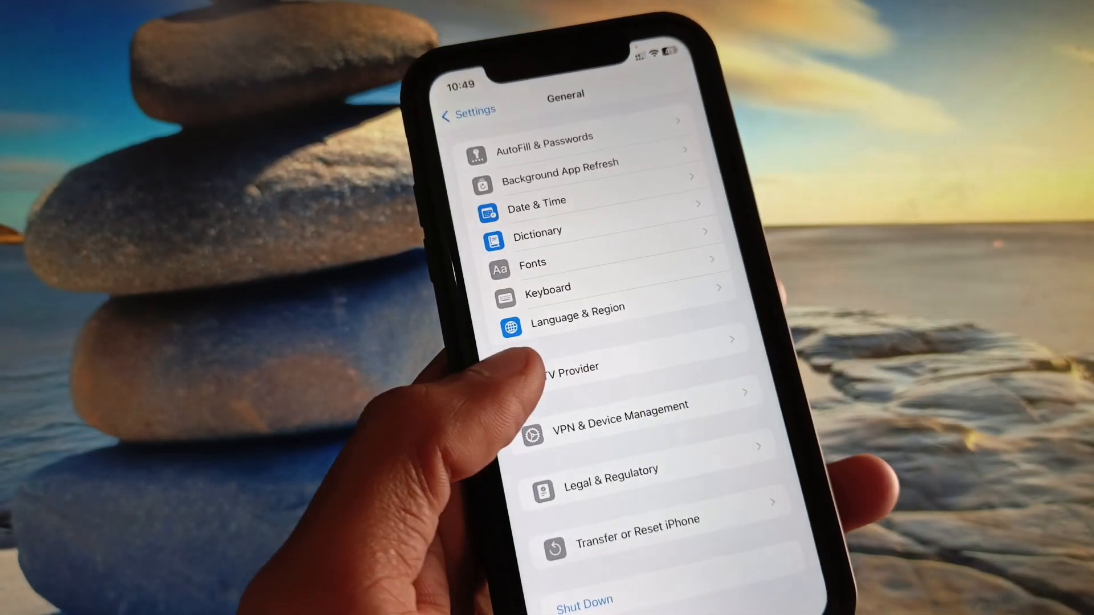
pyautogui.scroll(3)
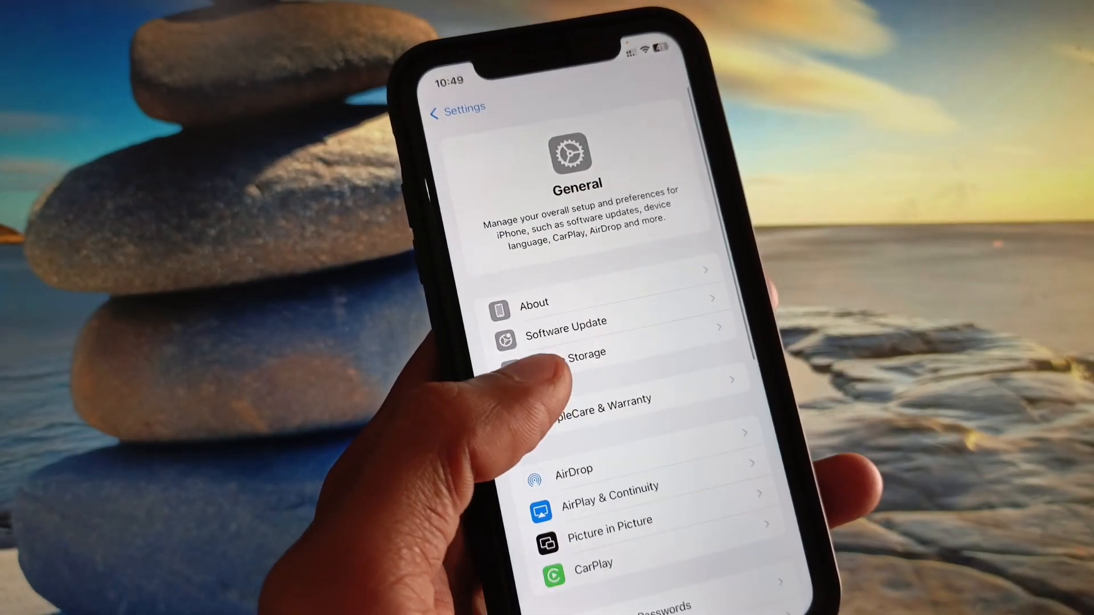
pyautogui.click(565, 327)
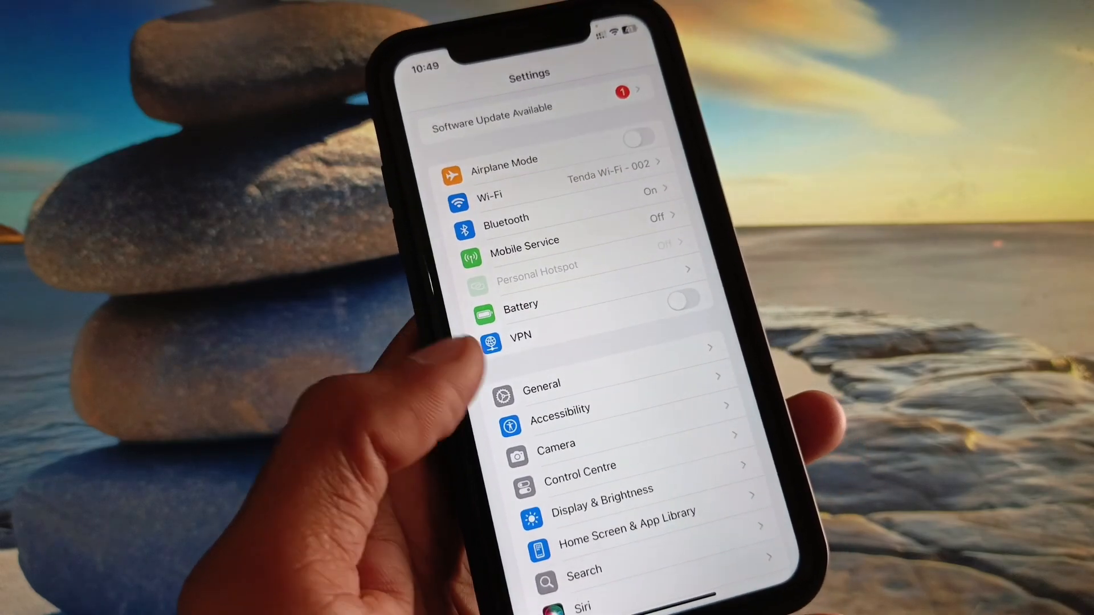
pyautogui.scroll(-3)
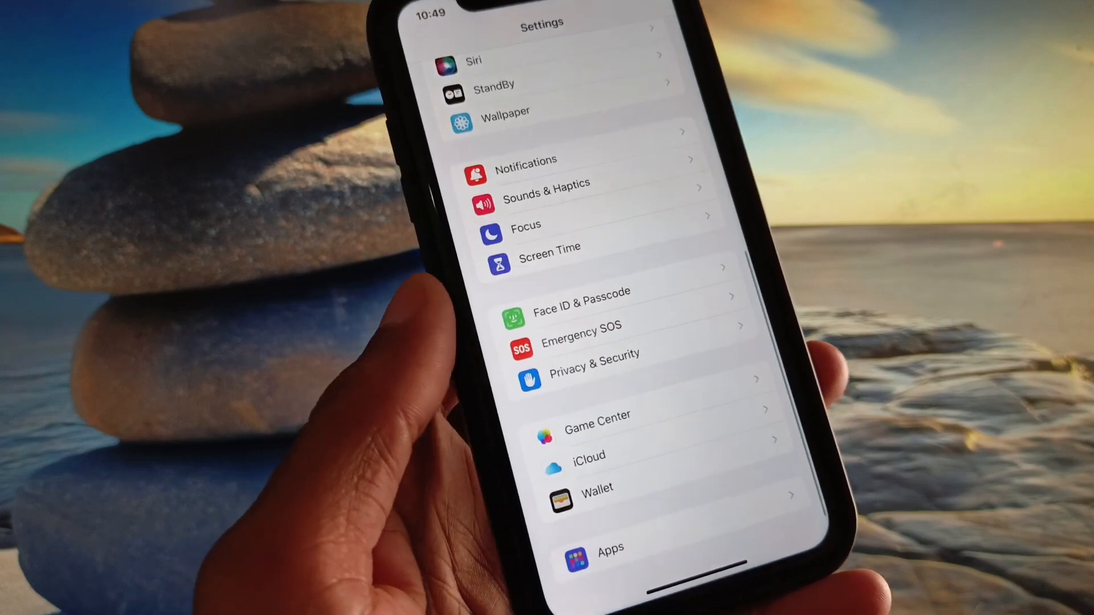
pyautogui.click(609, 555)
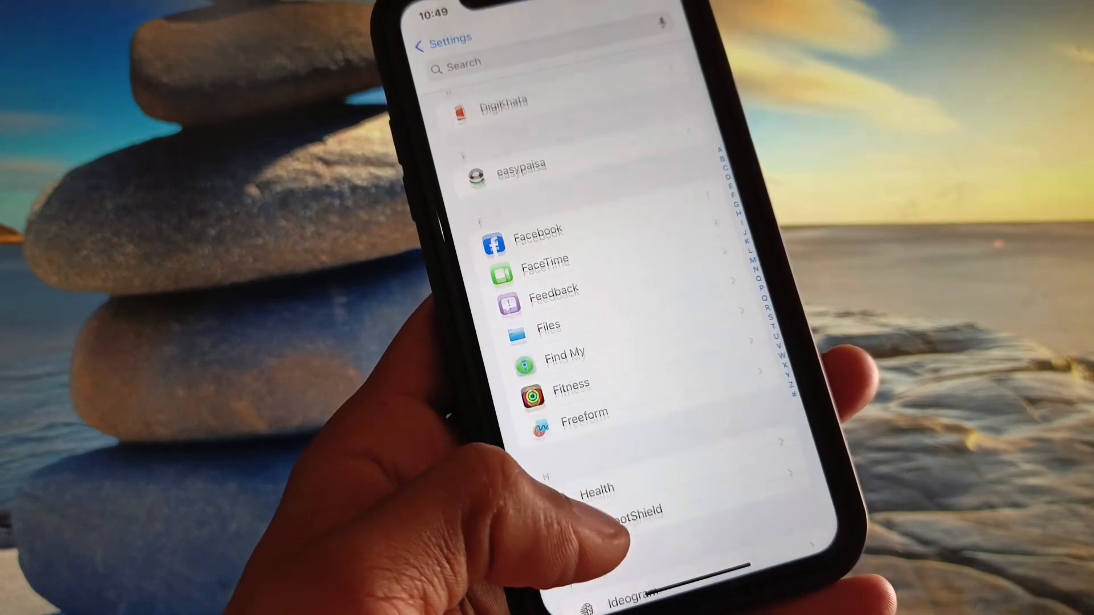
pyautogui.scroll(3)
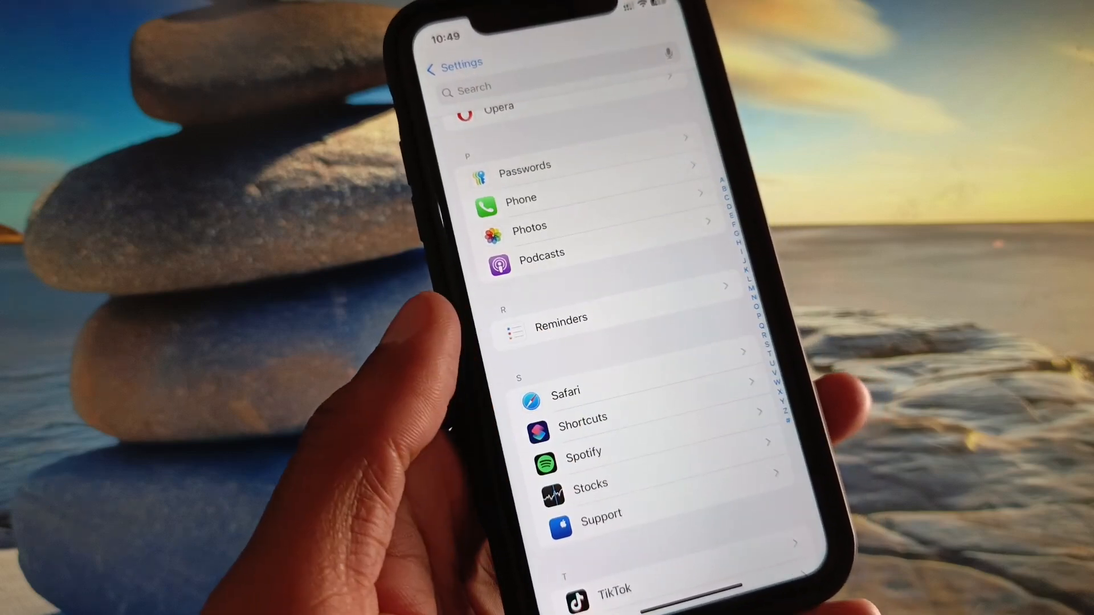
pyautogui.click(566, 391)
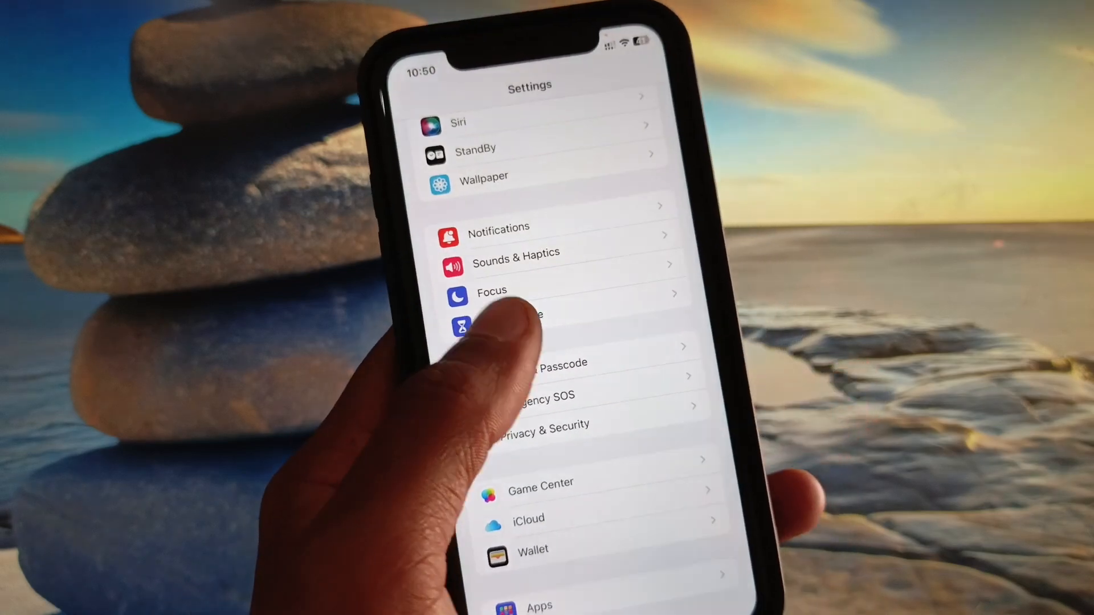
# Confirm Safari is enabled under Screen Time's Allowed Apps & Features, then go home.
pyautogui.click(516, 322)
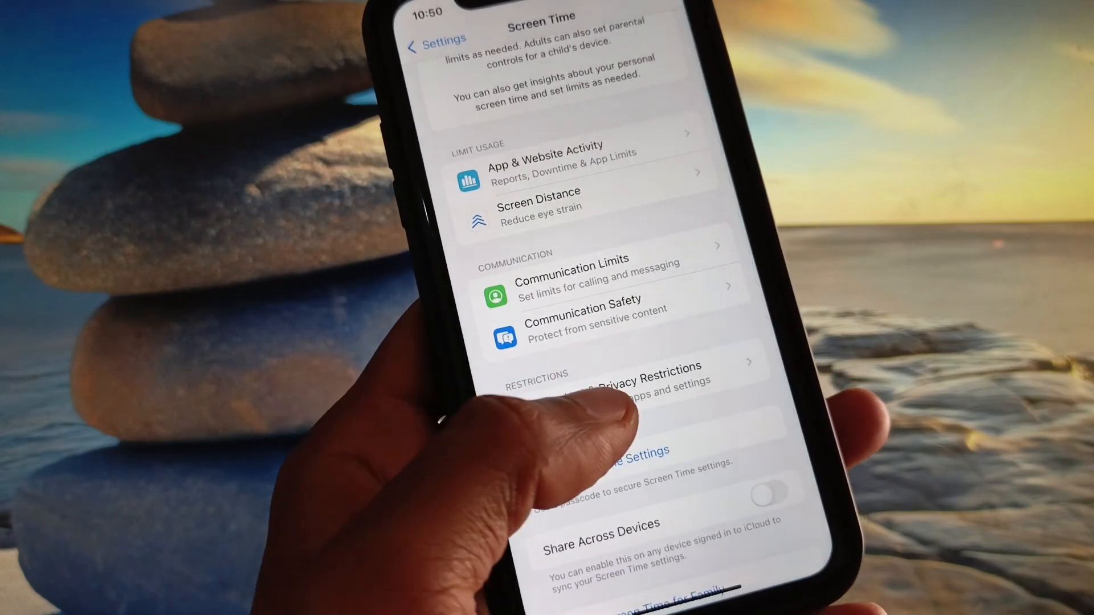
pyautogui.click(621, 368)
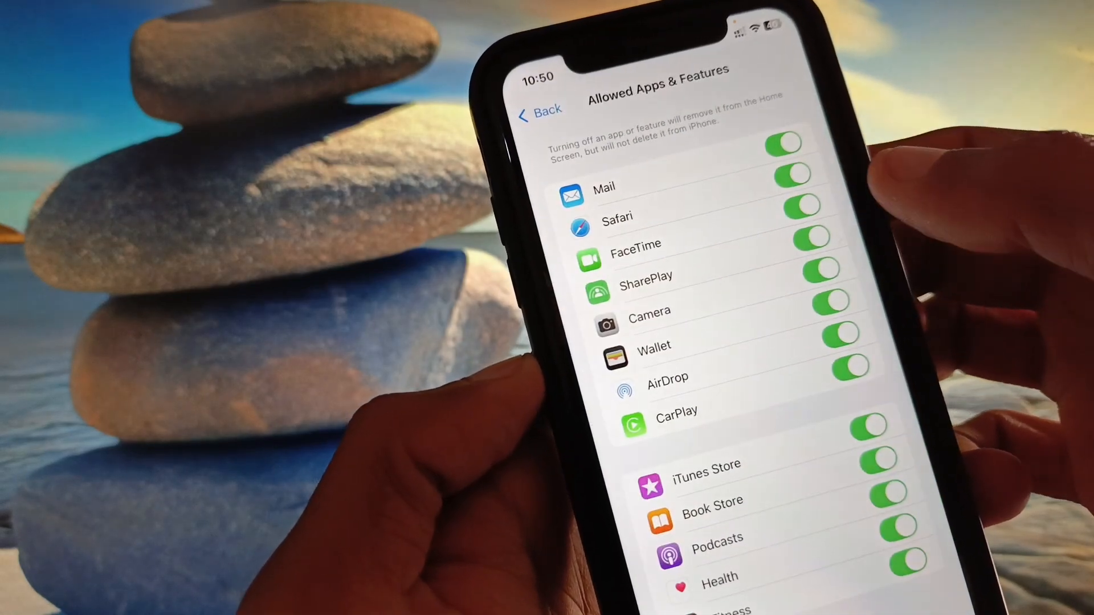
pyautogui.click(798, 180)
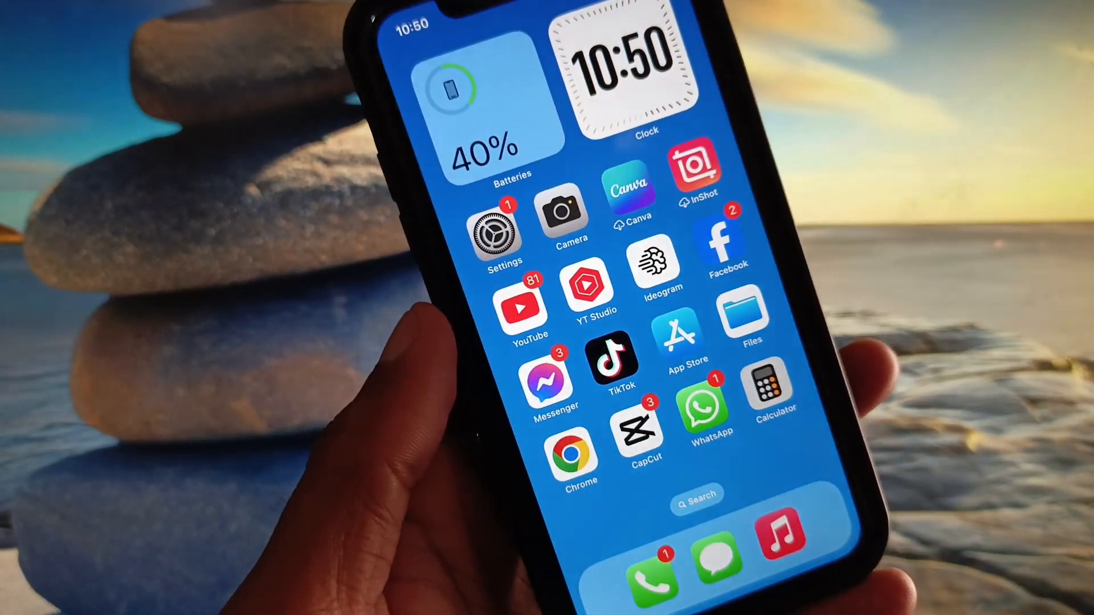
# Swipe to the second Home Screen page to check the Safari icon appears.
pyautogui.hscroll(-3)
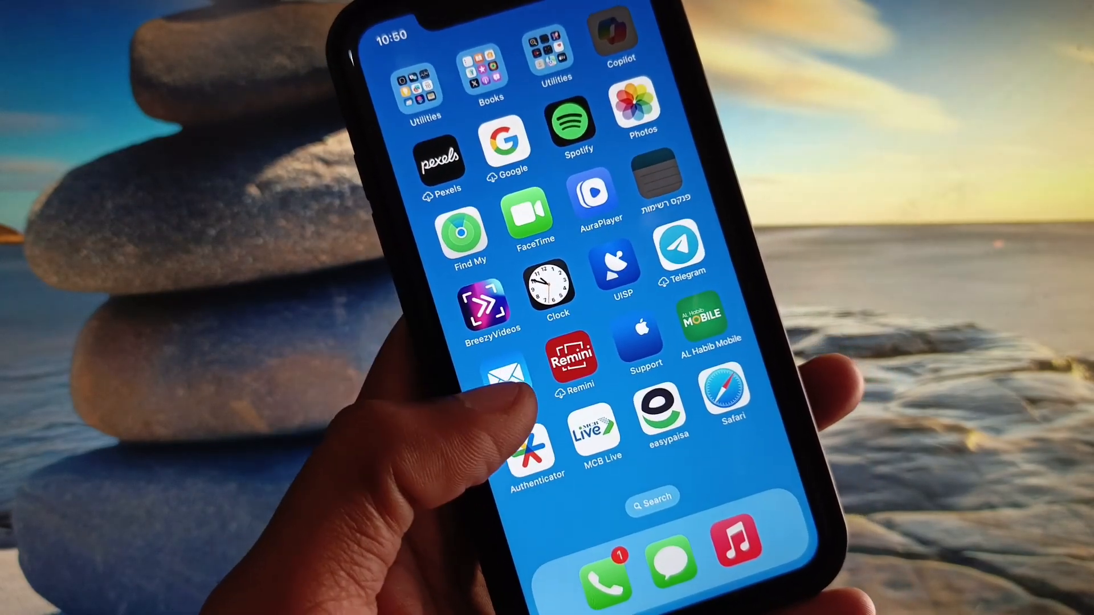
pyautogui.hscroll(-3)
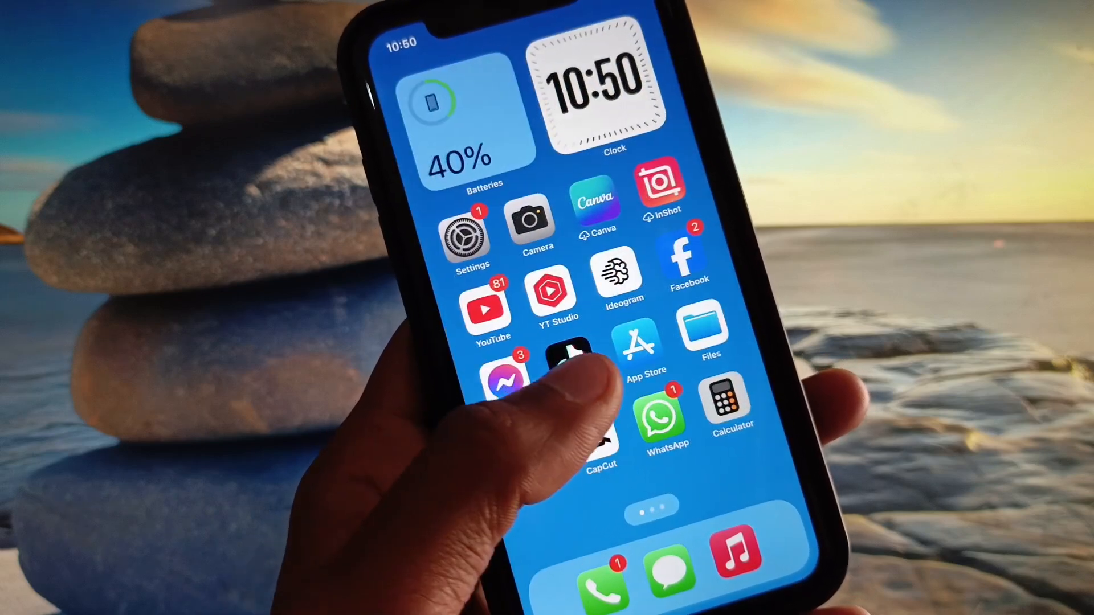
pyautogui.hscroll(-3)
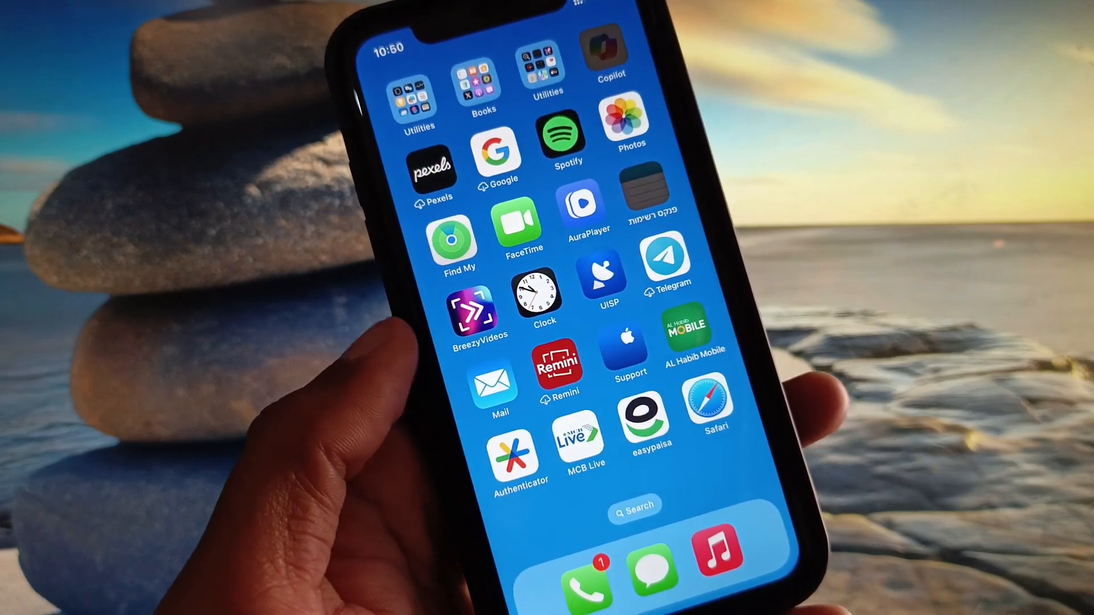